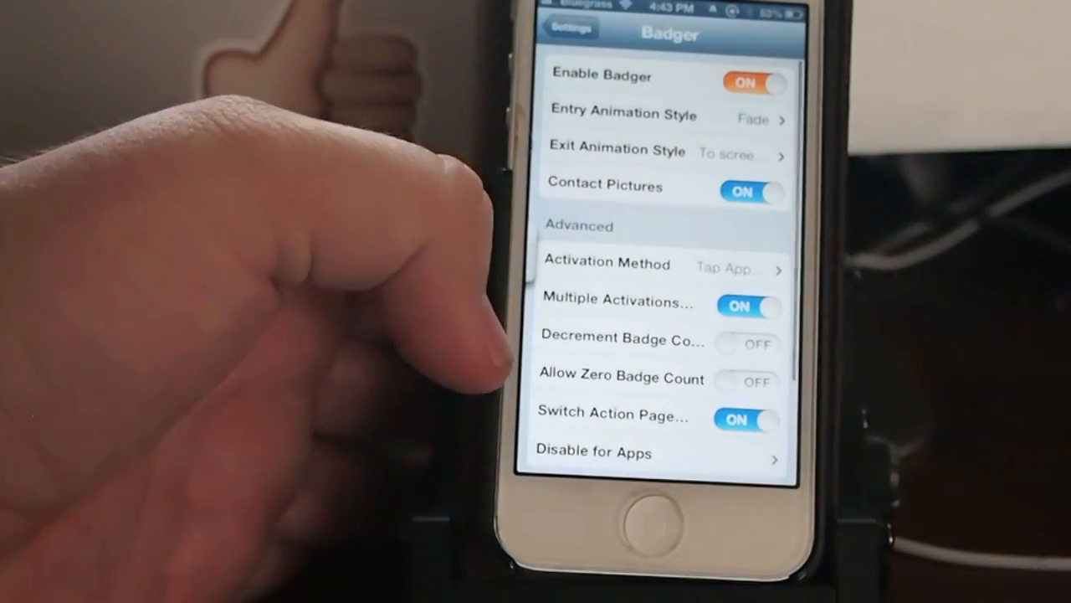
Step: Leave Badger and open QuickGestures to review the Rightswipe Call and Leftswipe SMS/iMessage options
{"action": "left_click", "coordinate": [643, 523]}
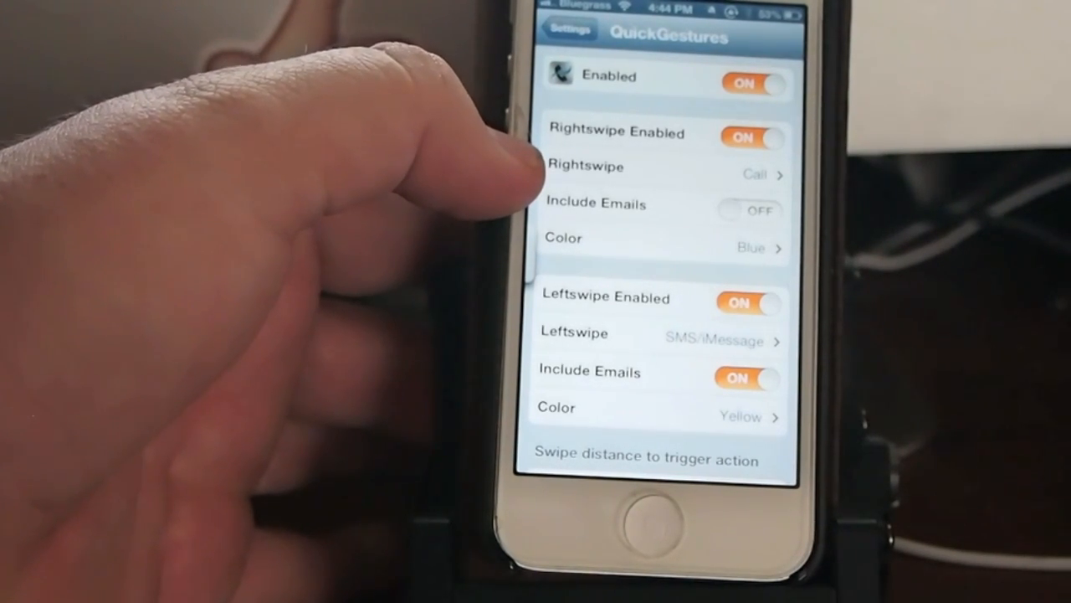
{"action": "left_click", "coordinate": [661, 174]}
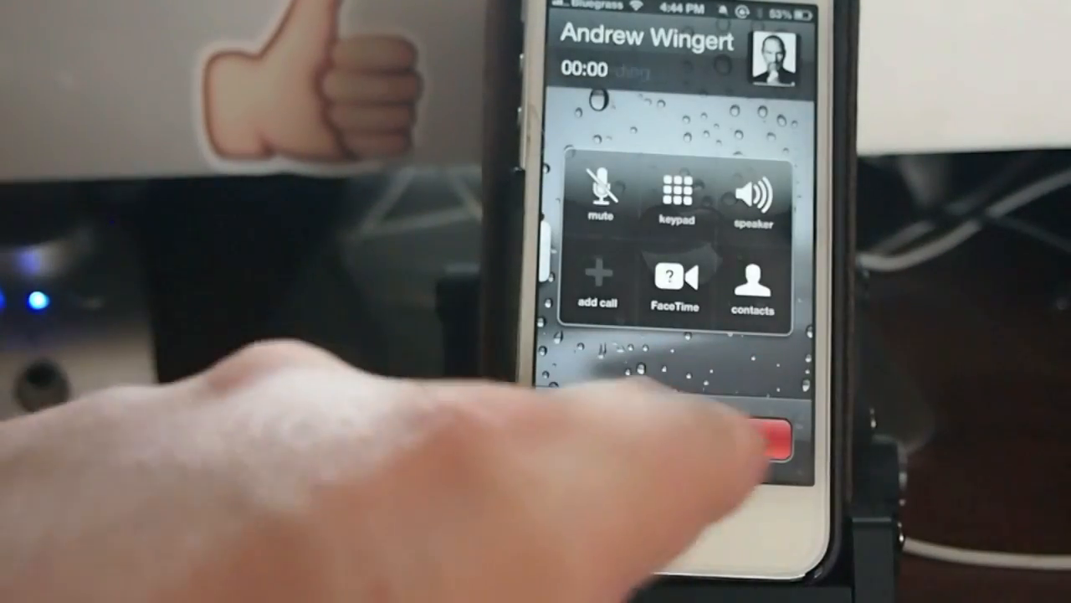
Step: End the swipe-initiated call and return to the Contacts list
{"action": "left_click", "coordinate": [770, 443]}
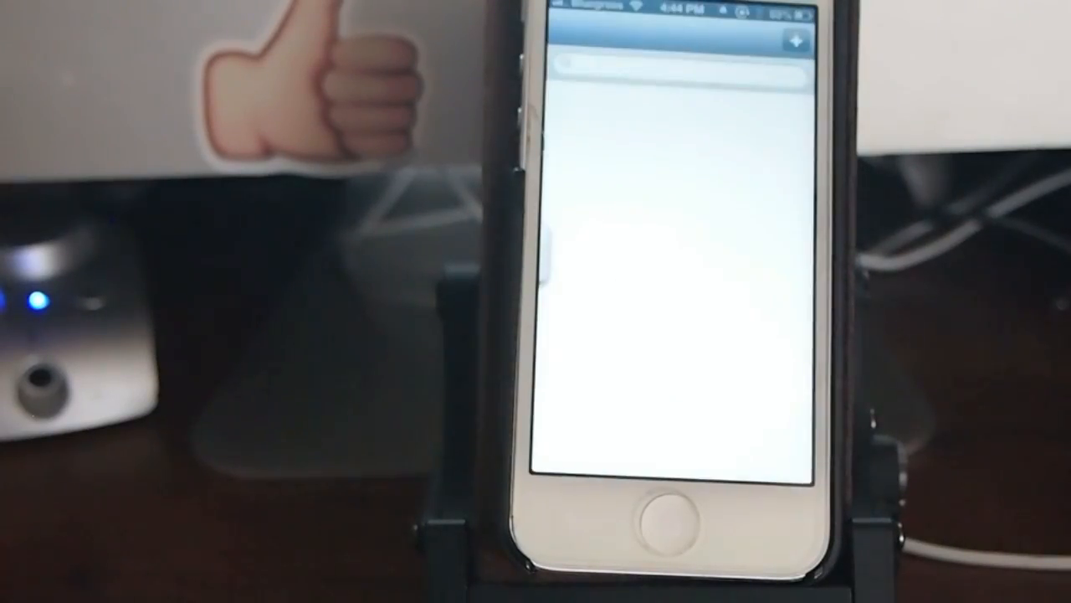